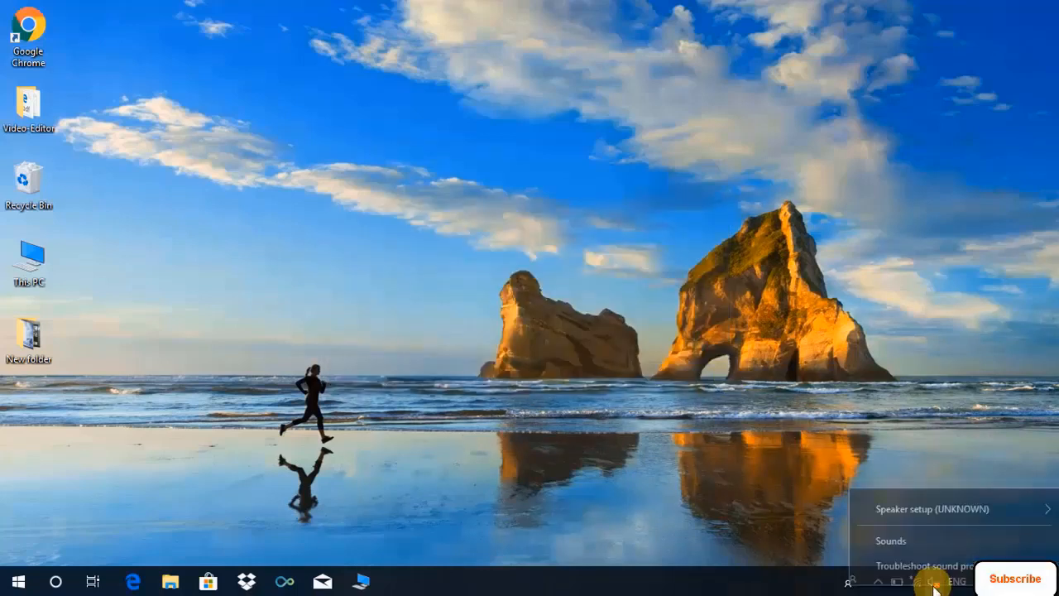
mouse_move(879, 555)
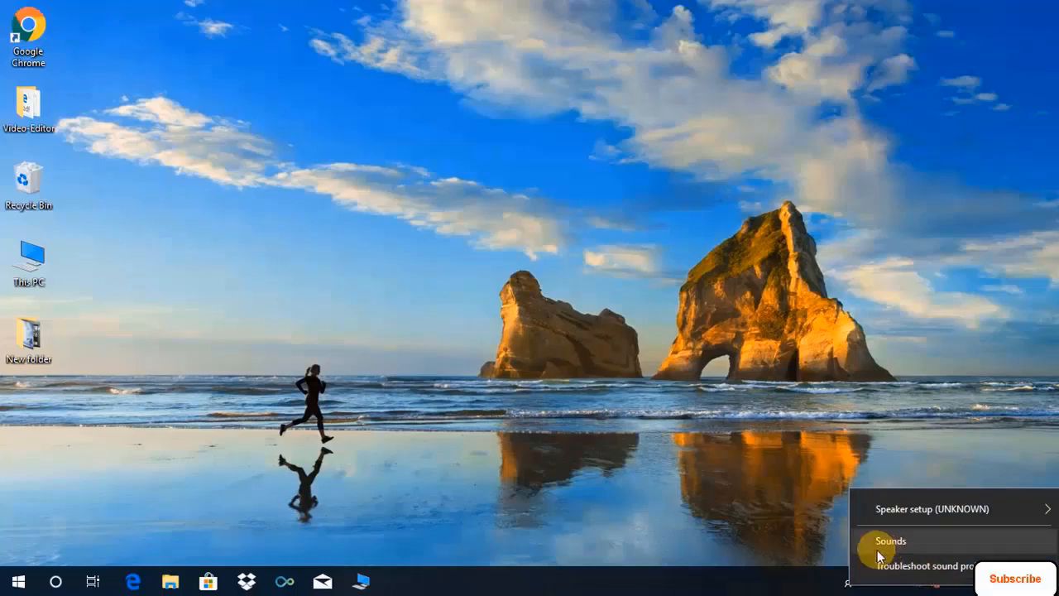
mouse_move(885, 541)
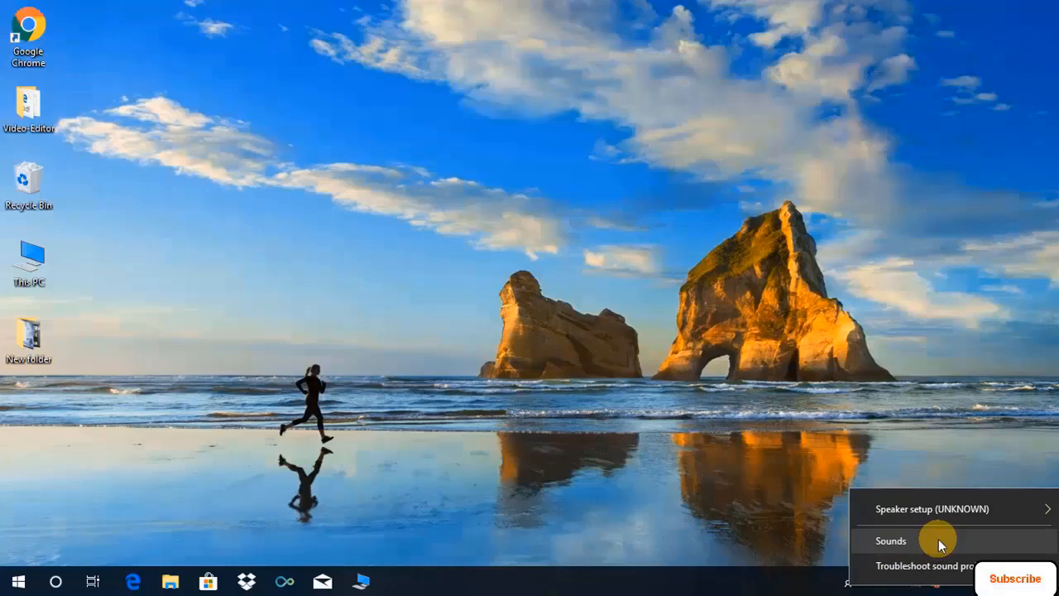
Step: Choose Sounds from the speaker icon, triggering the 'Audio Service Not Running' warning
click(890, 541)
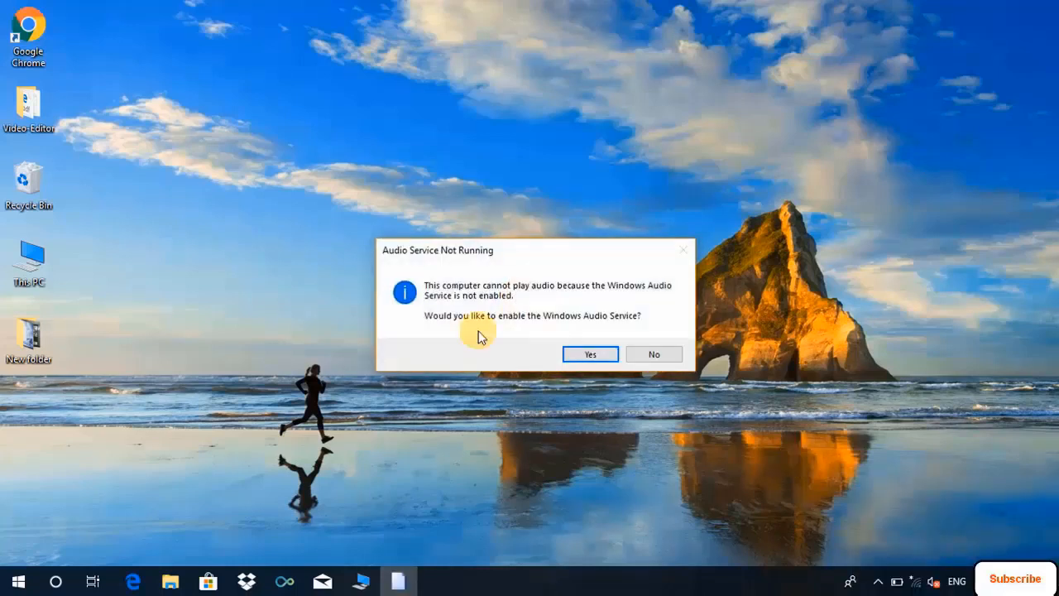
mouse_move(414, 263)
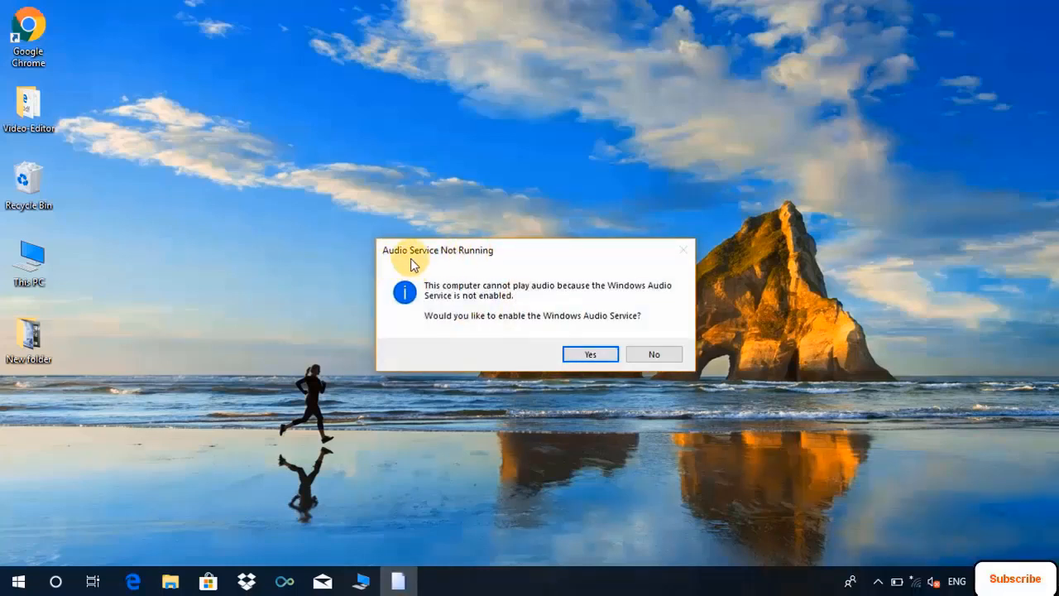
mouse_move(593, 295)
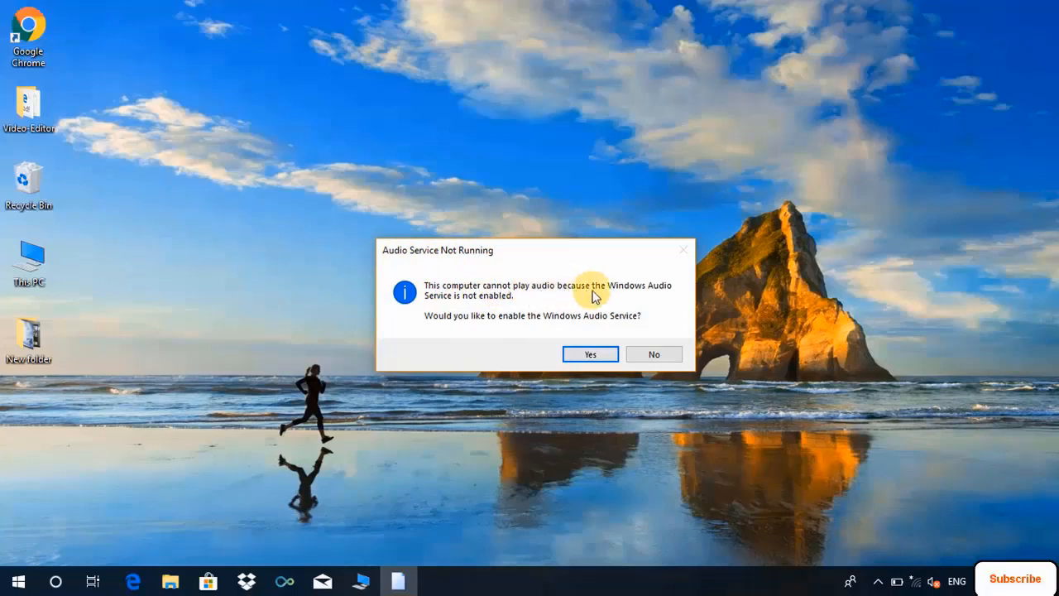
mouse_move(496, 293)
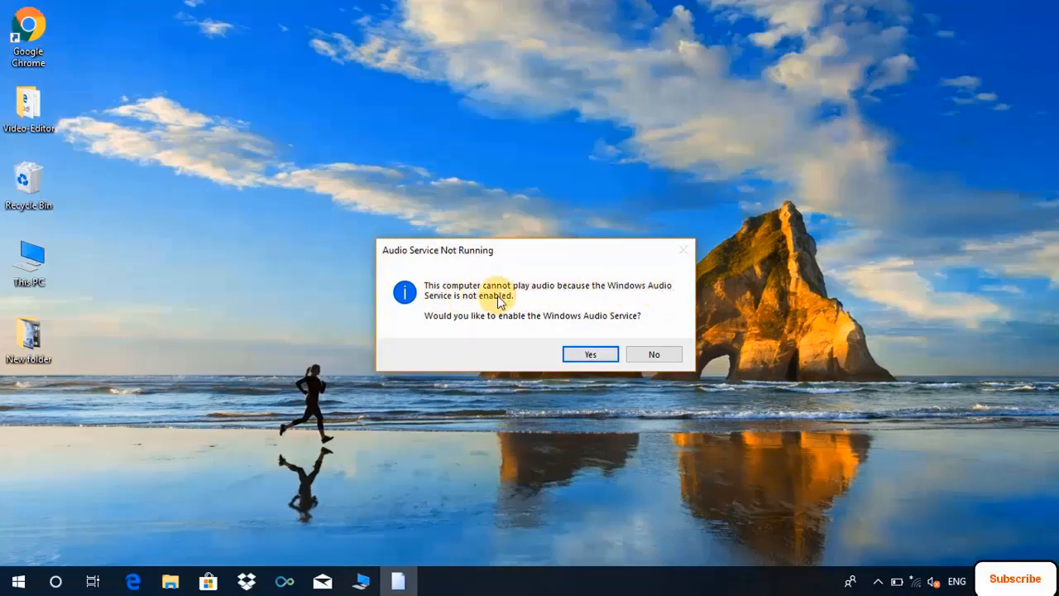
mouse_move(586, 326)
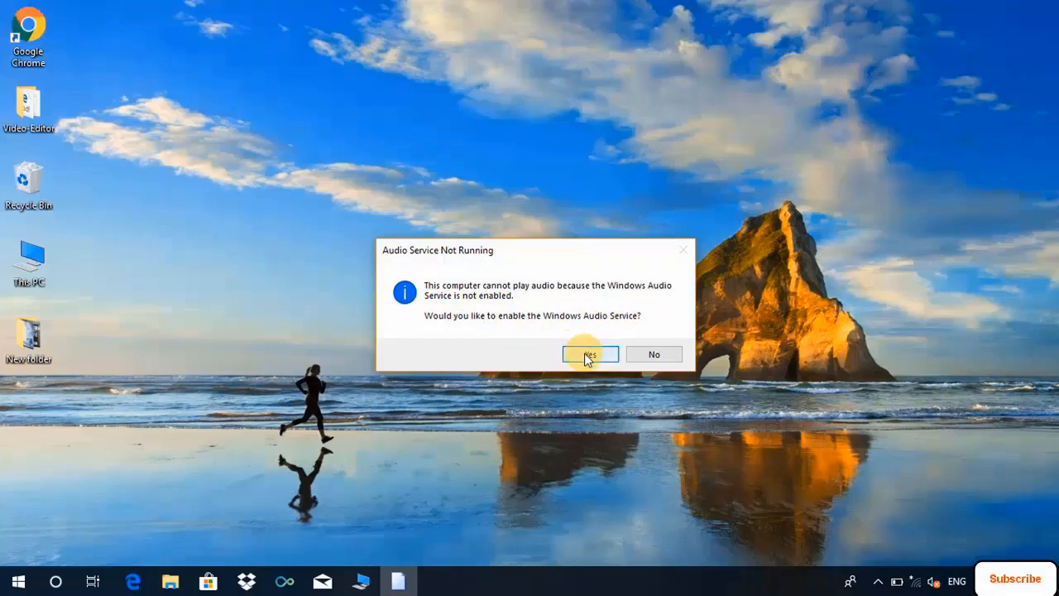
Step: Answer Yes to let Windows enable the Windows Audio Service
click(589, 354)
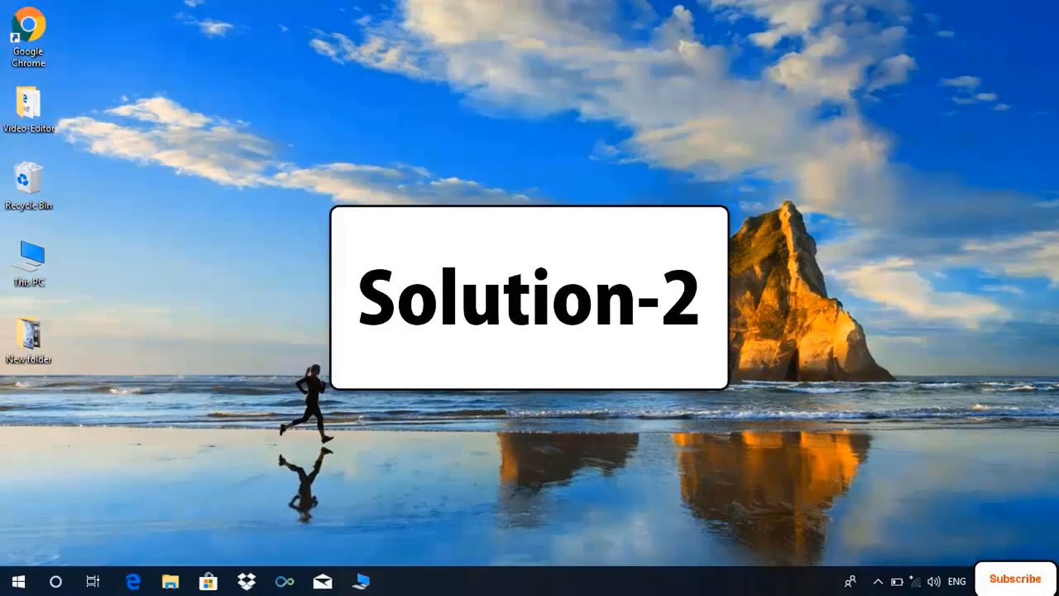
mouse_move(970, 560)
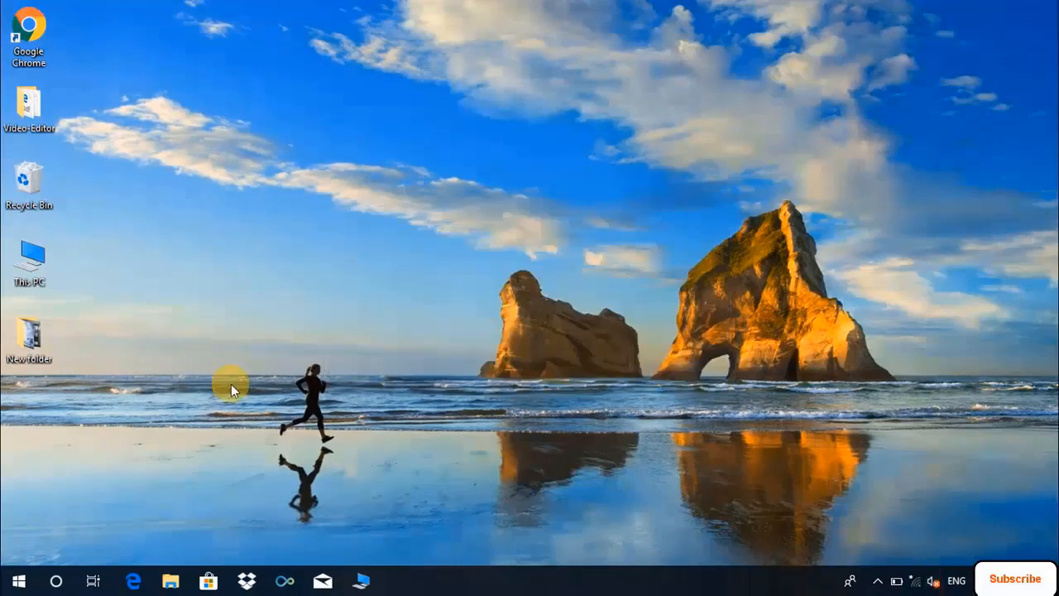
Step: Search 'service', launch Services, and bring up the Windows Audio service's context menu
click(61, 581)
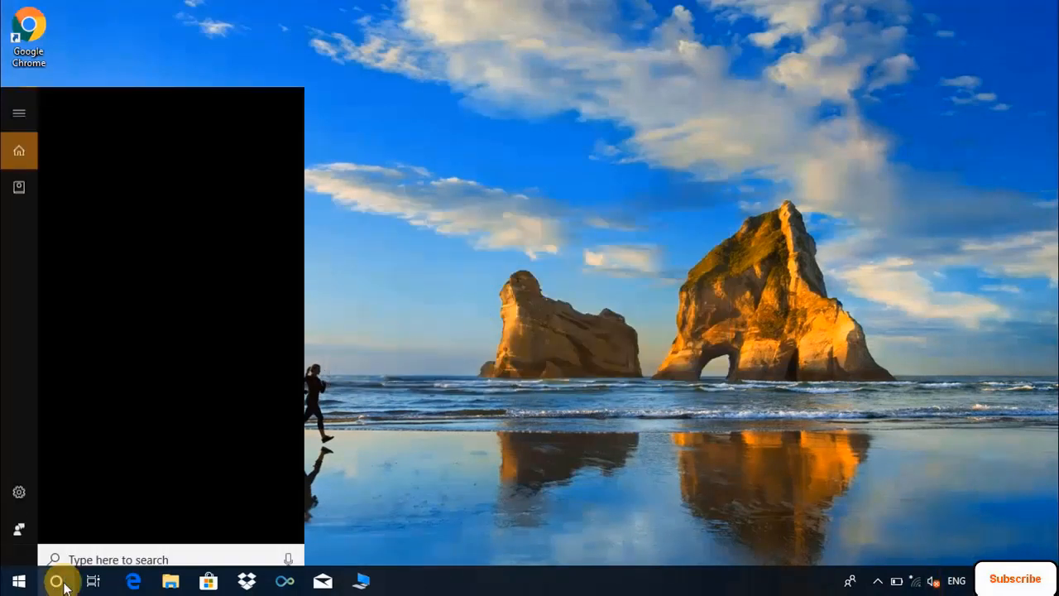
text(s)
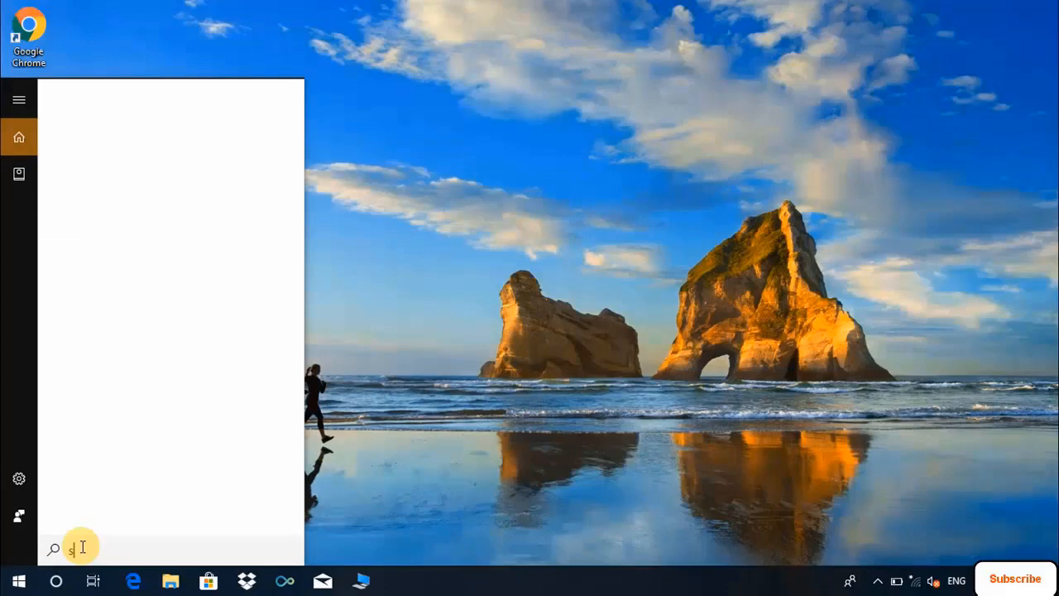
text(ervice)
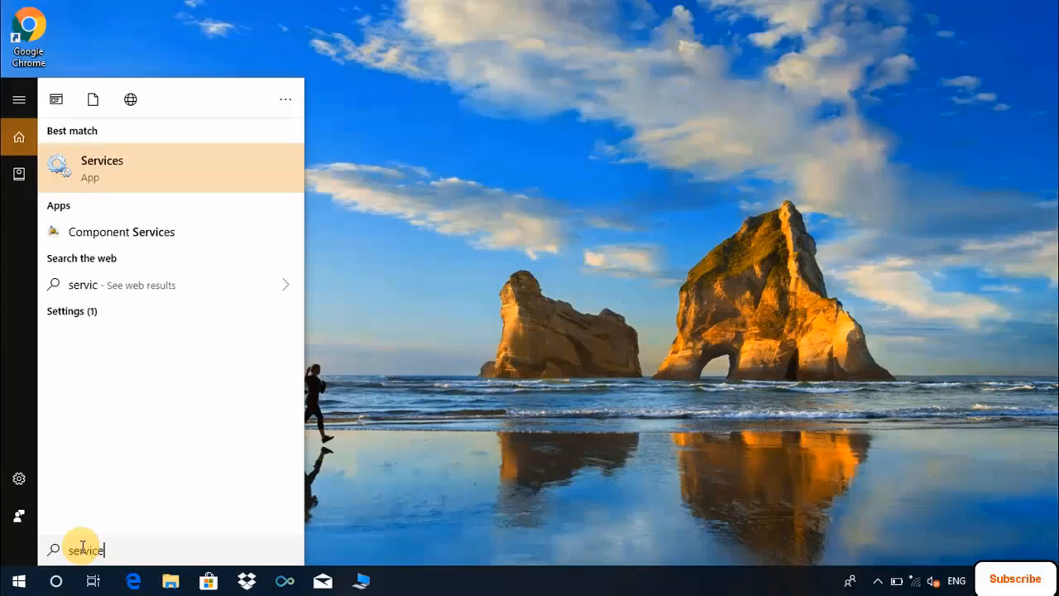
click(101, 167)
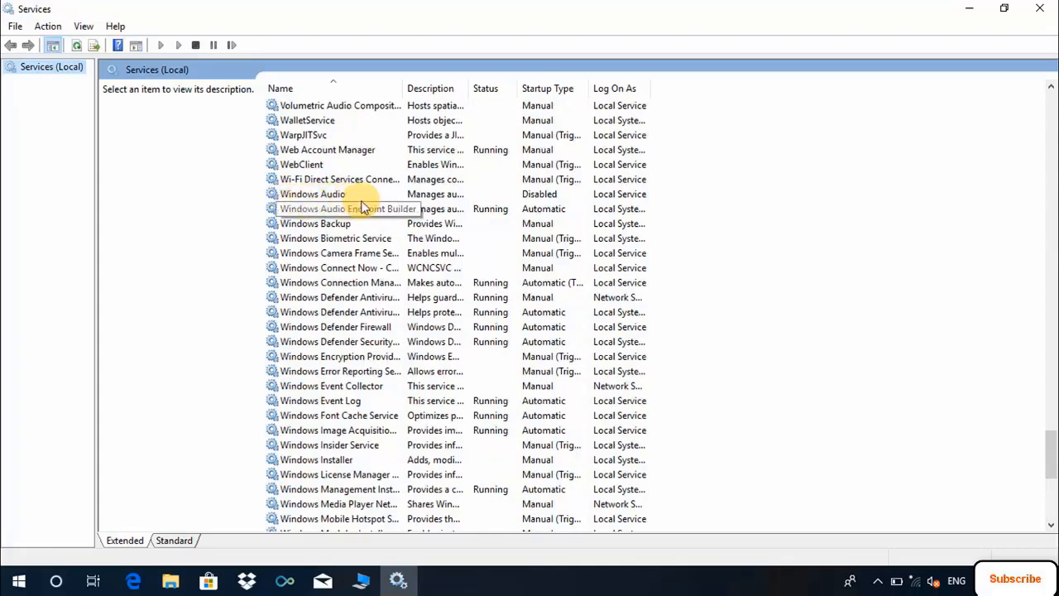
click(313, 193)
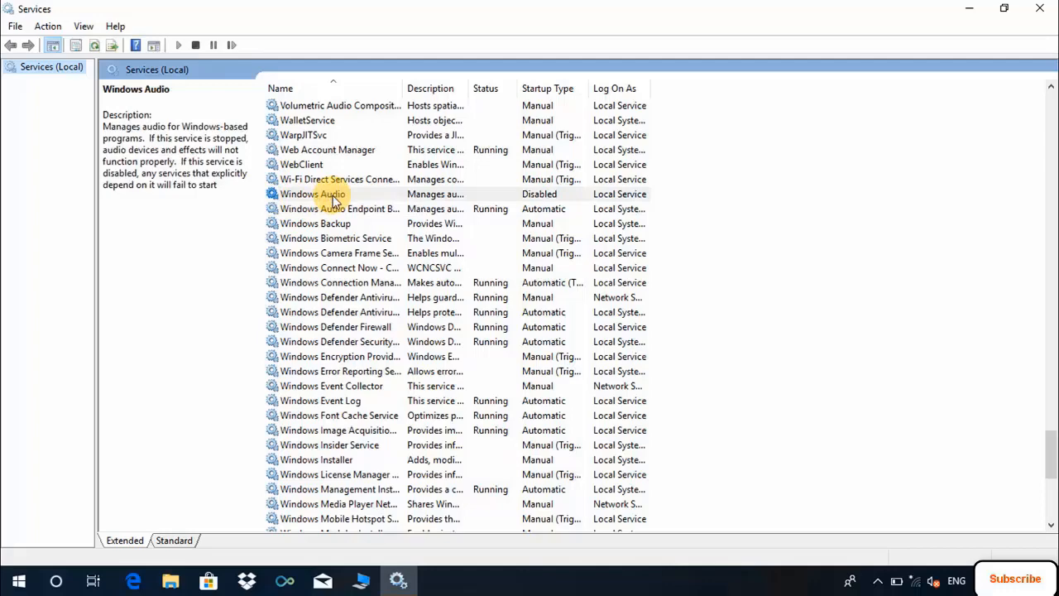
right_click(313, 193)
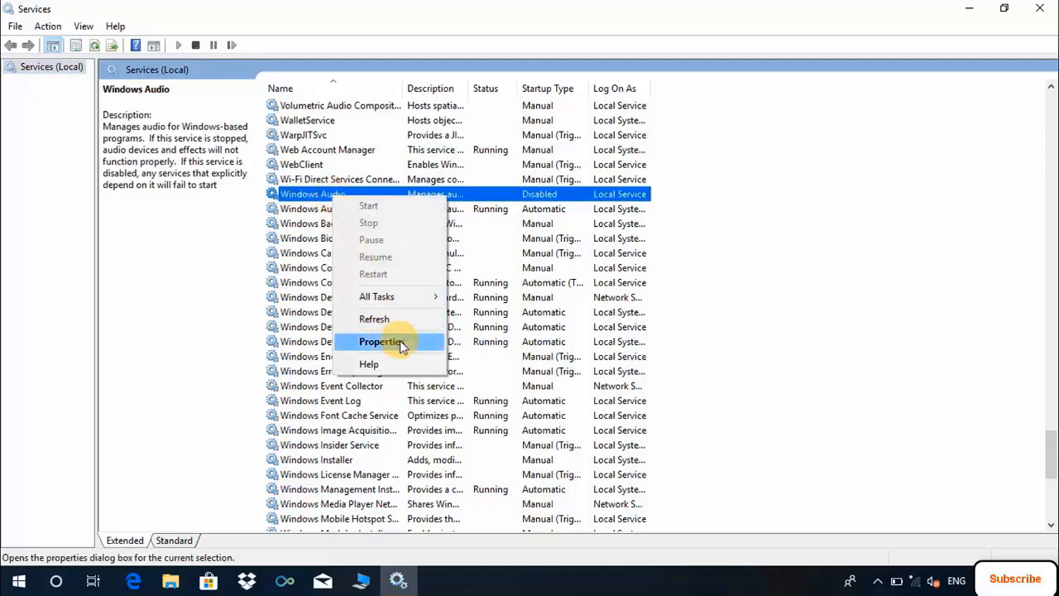
Step: Set Windows Audio to Automatic startup, start the service, and confirm with OK
click(382, 341)
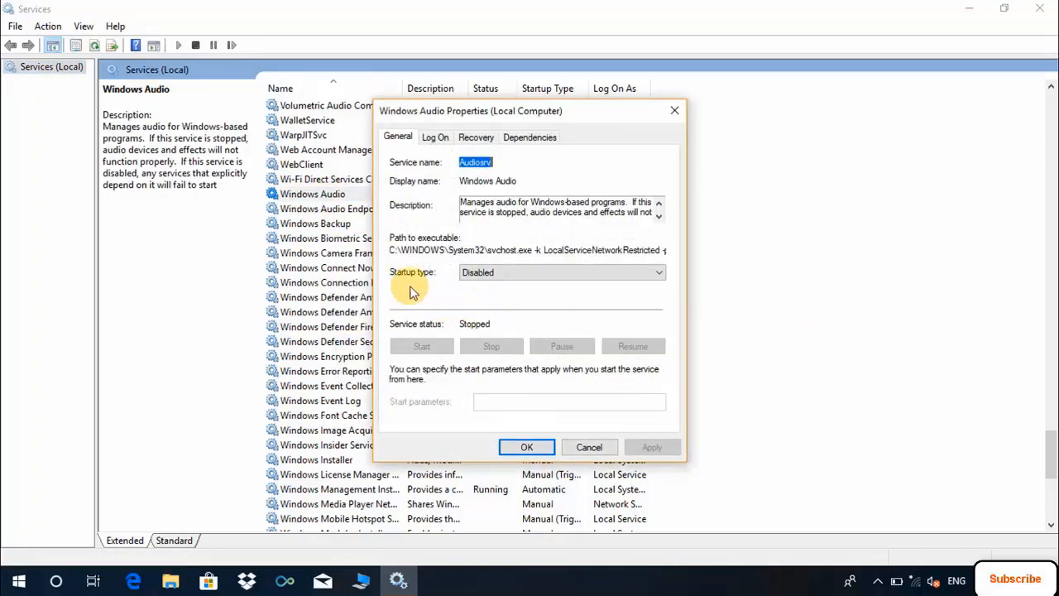
mouse_move(473, 352)
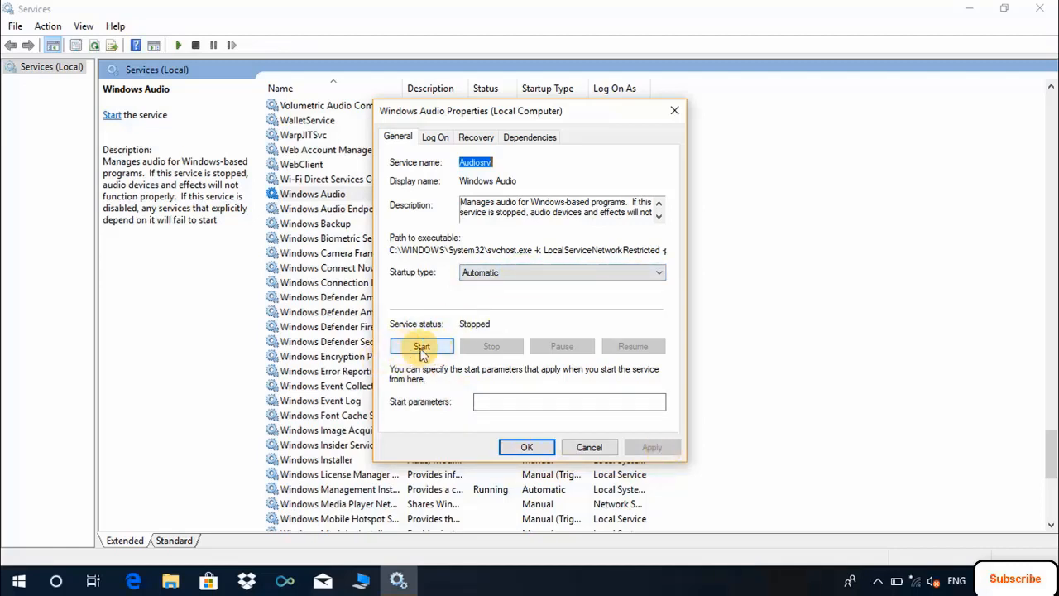
click(421, 346)
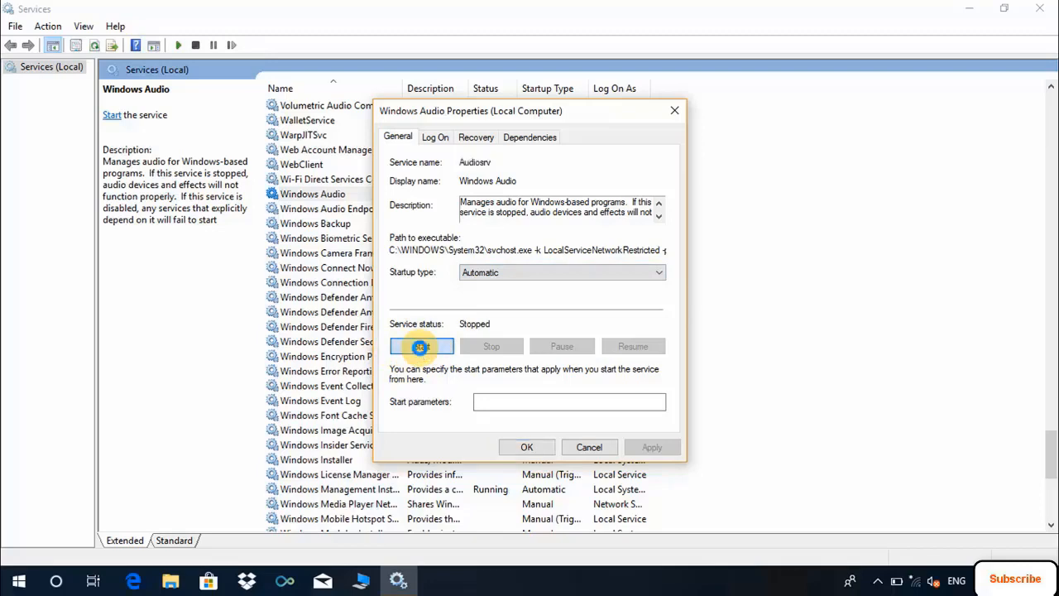
click(421, 345)
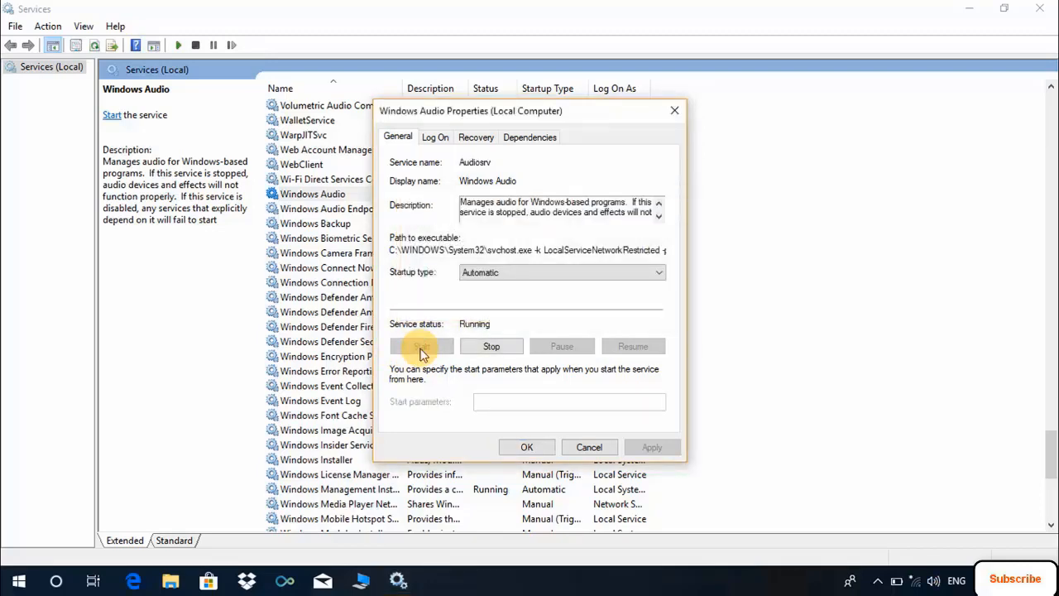
click(420, 346)
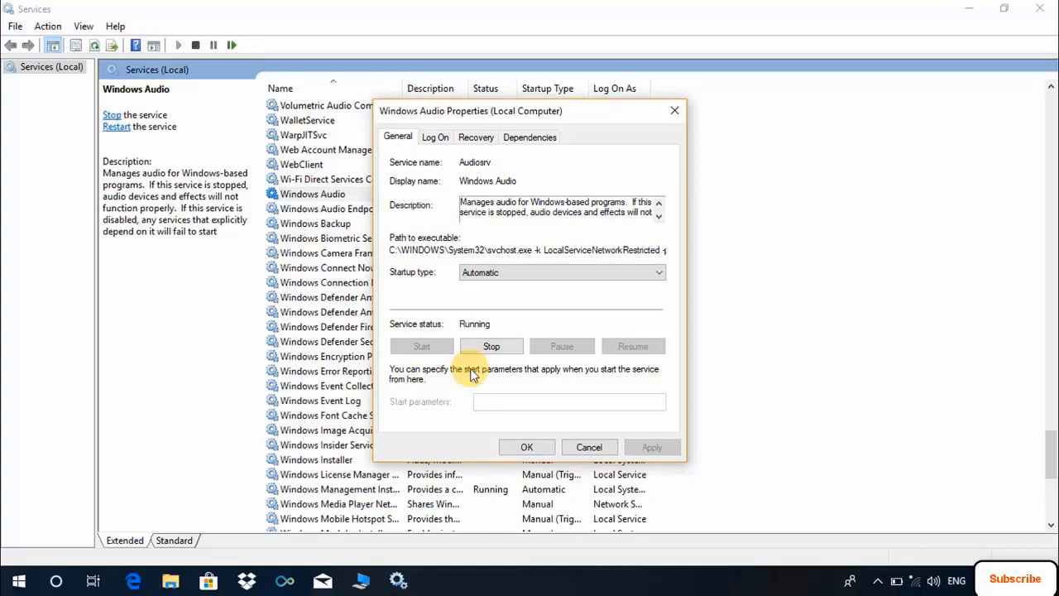
click(526, 447)
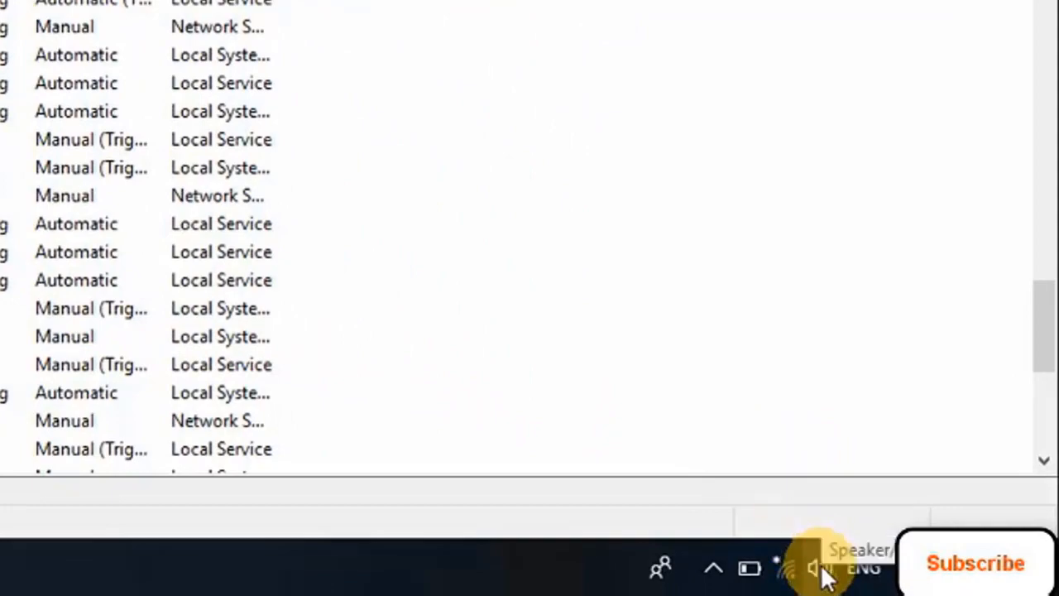
mouse_move(635, 200)
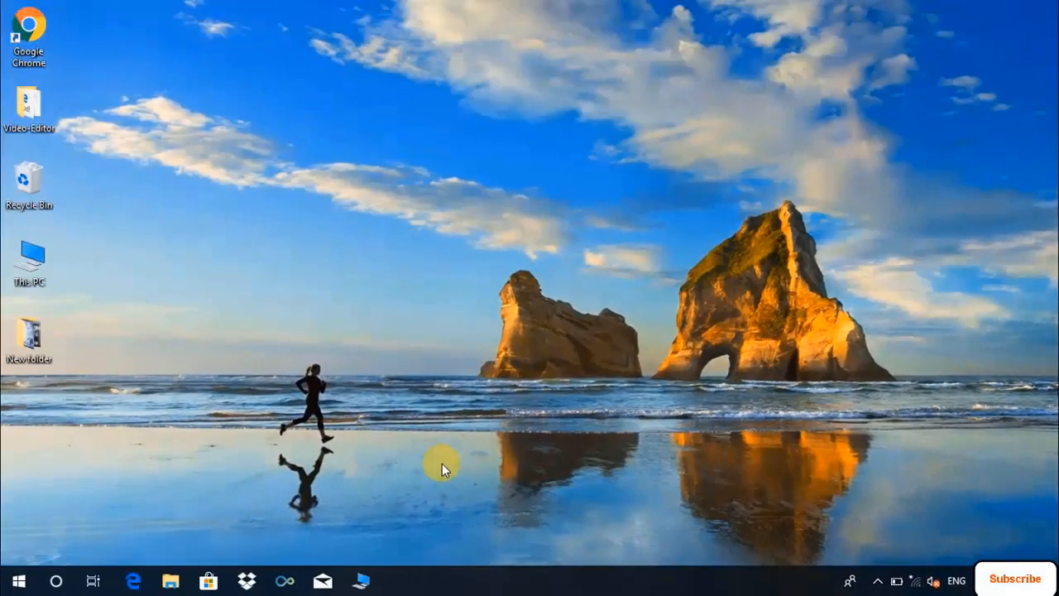
mouse_move(60, 578)
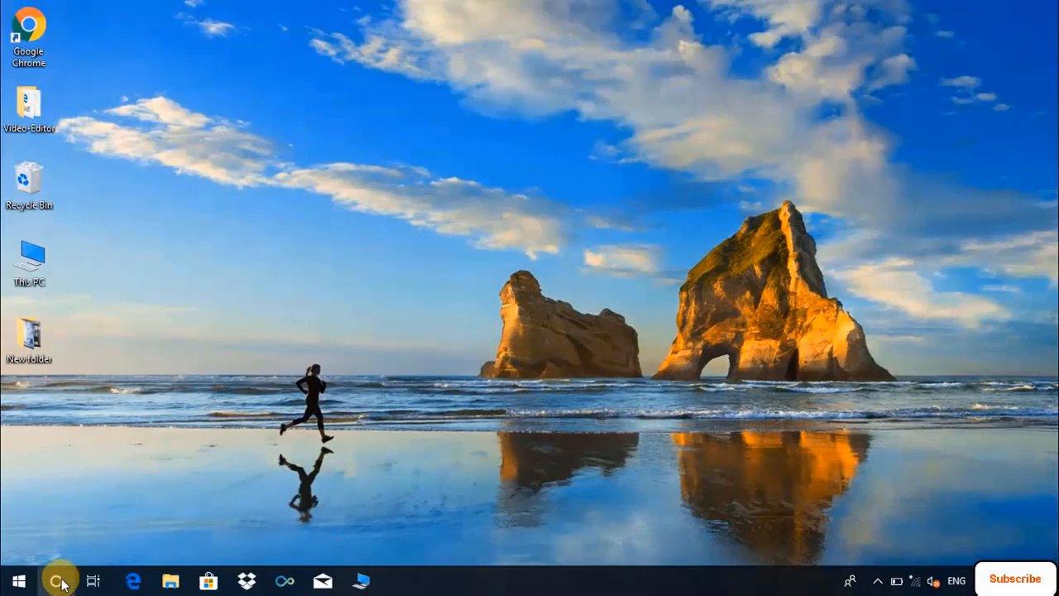
Step: Enable the Realtek High Definition Audio device from its Driver tab and confirm with OK
click(55, 582)
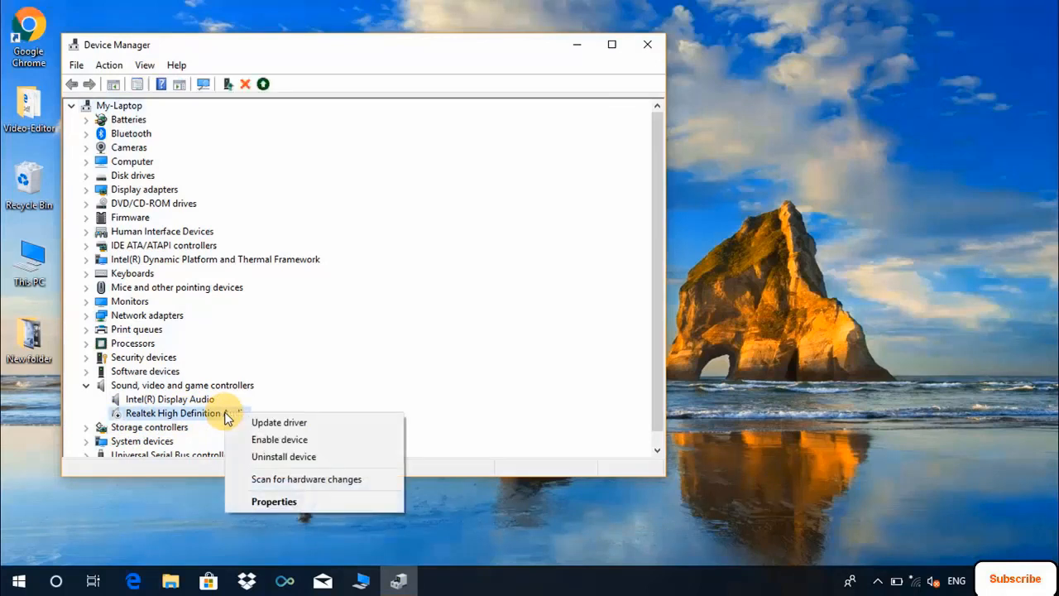
click(274, 501)
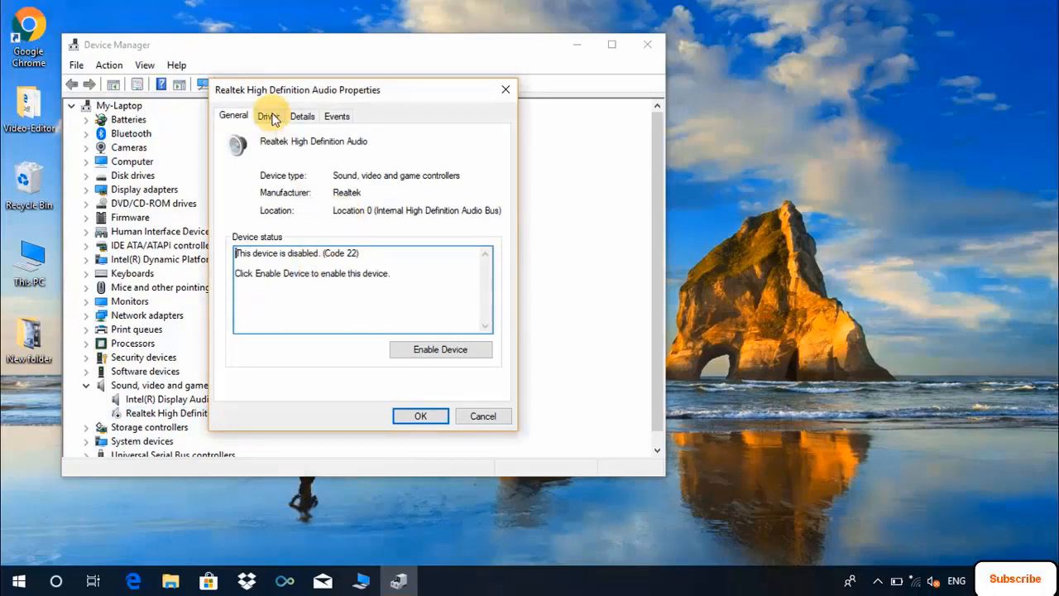
click(268, 116)
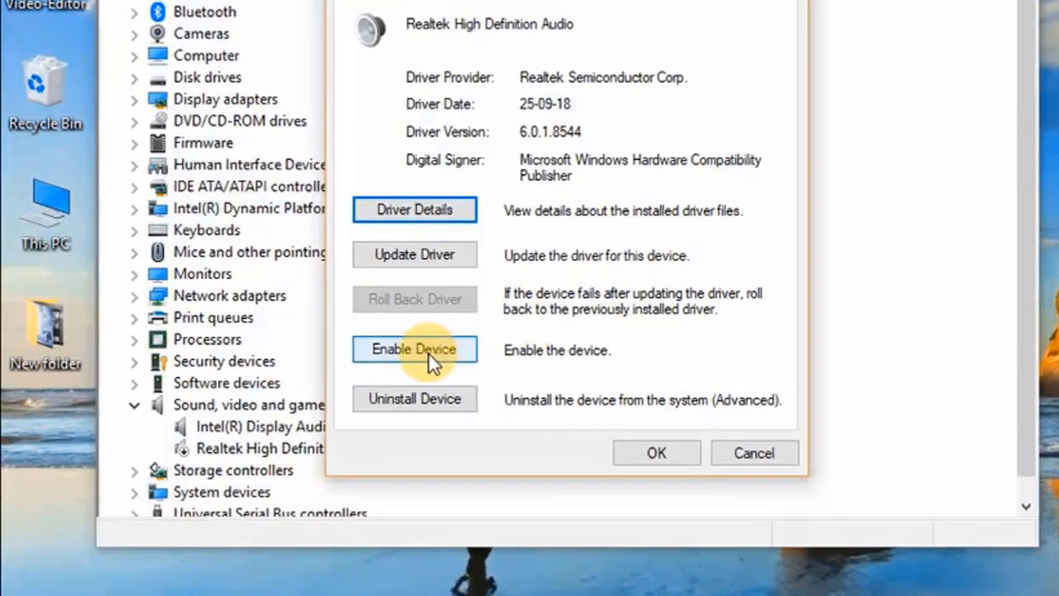
click(428, 350)
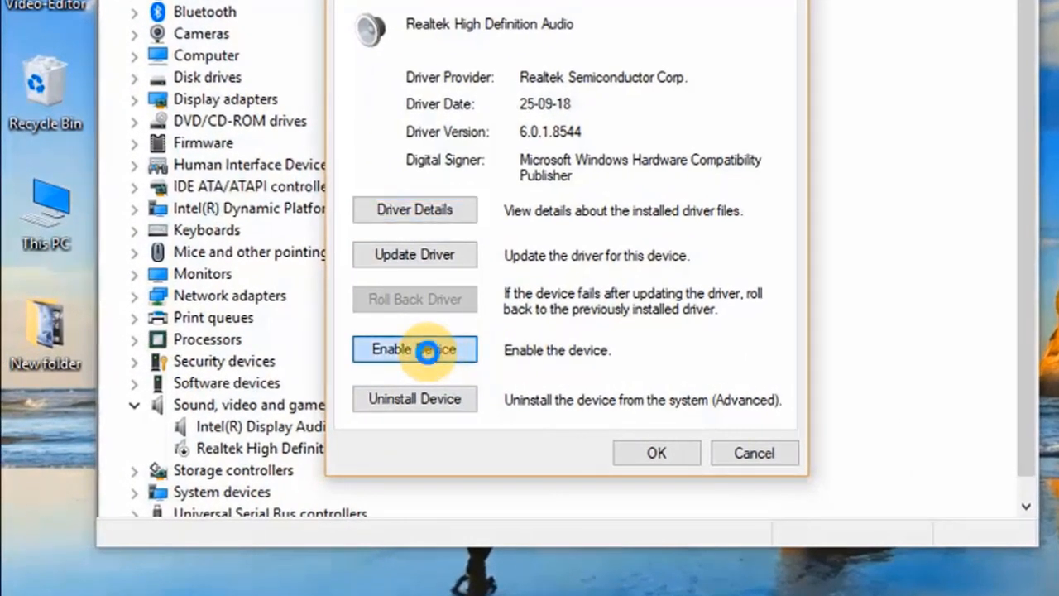
click(414, 349)
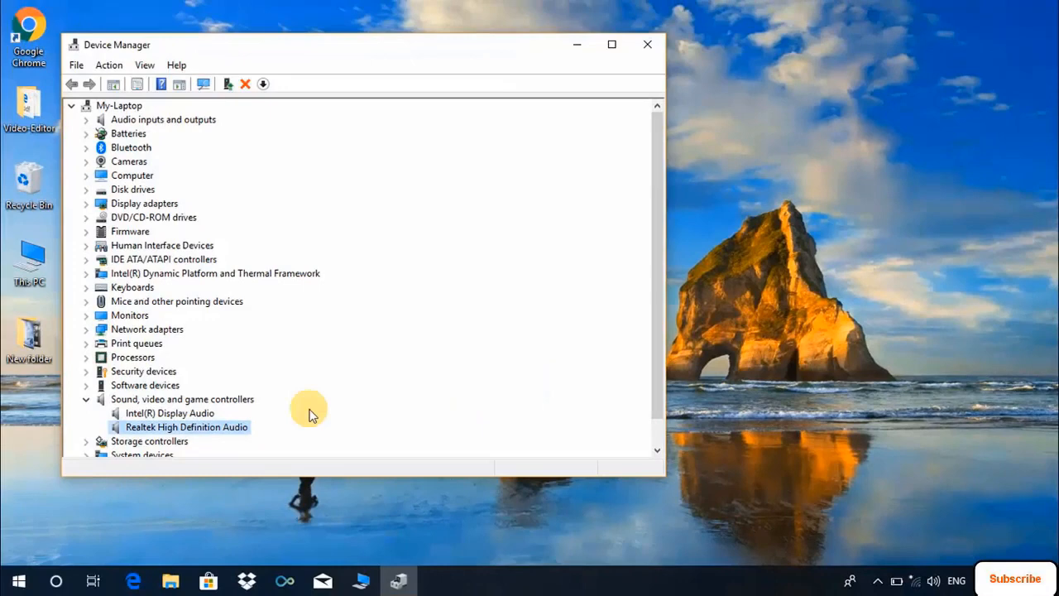
click(169, 413)
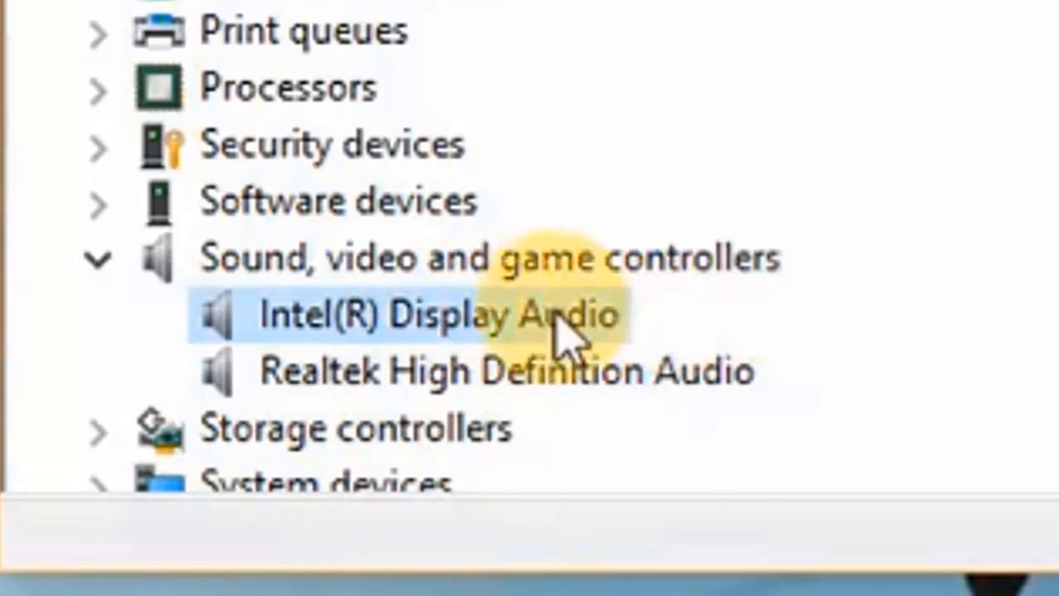
mouse_move(695, 335)
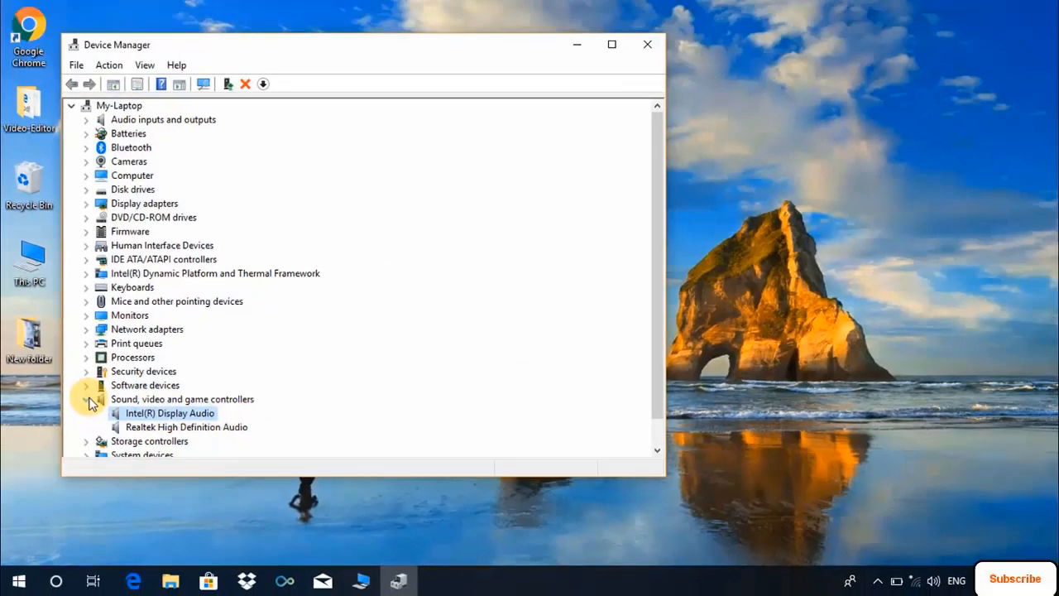
Step: Collapse the Sound, video and game controllers category in Device Manager
click(87, 399)
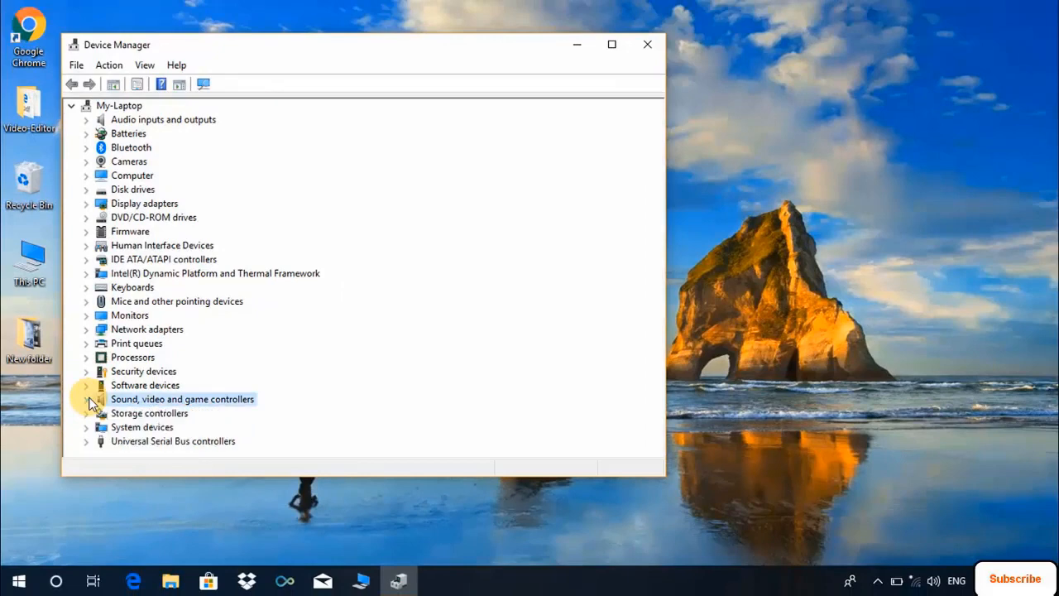
mouse_move(462, 394)
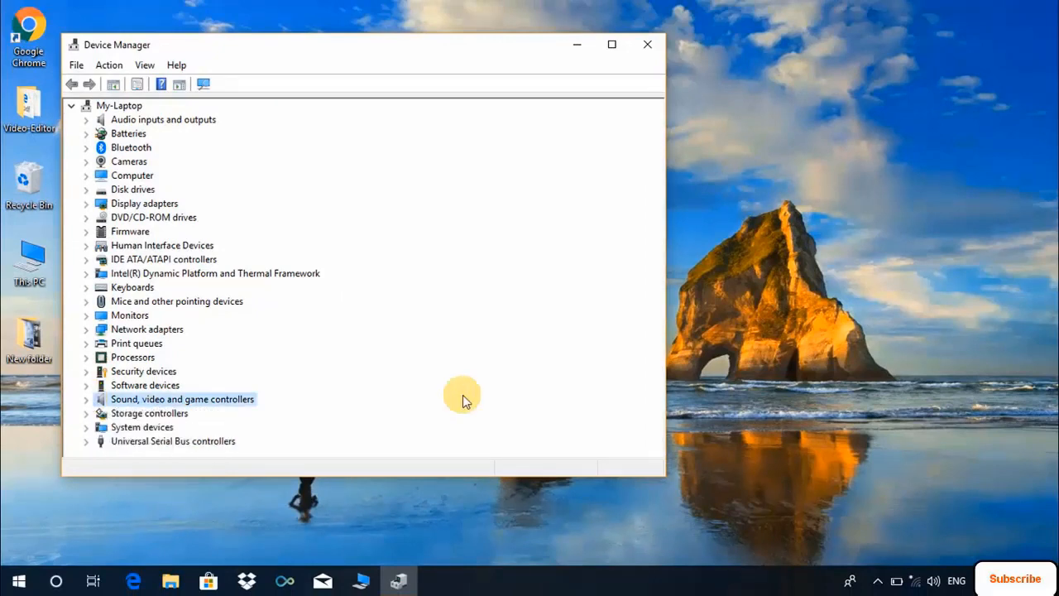
mouse_move(726, 21)
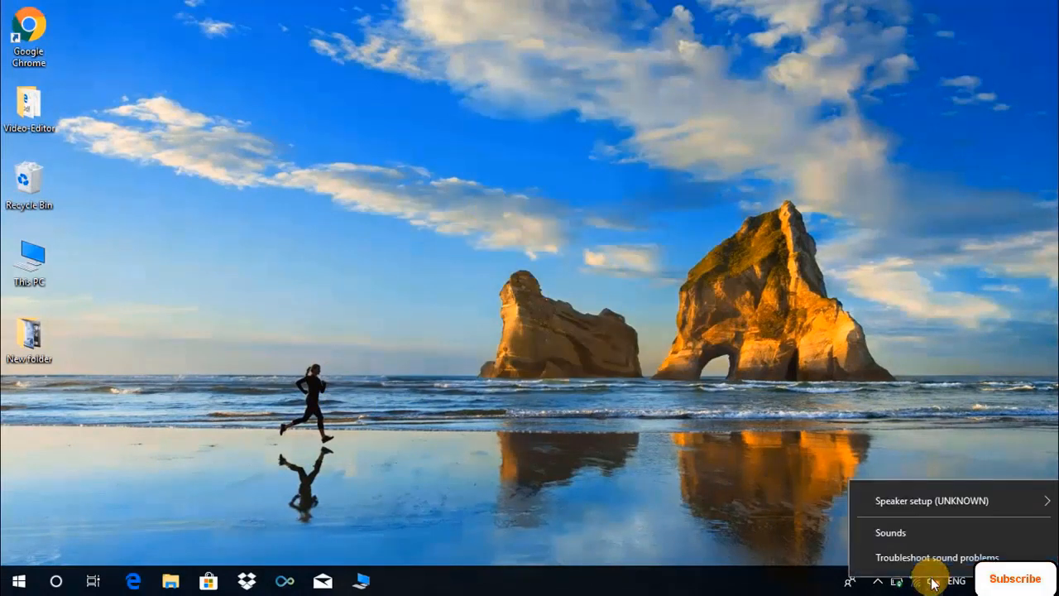
mouse_move(899, 567)
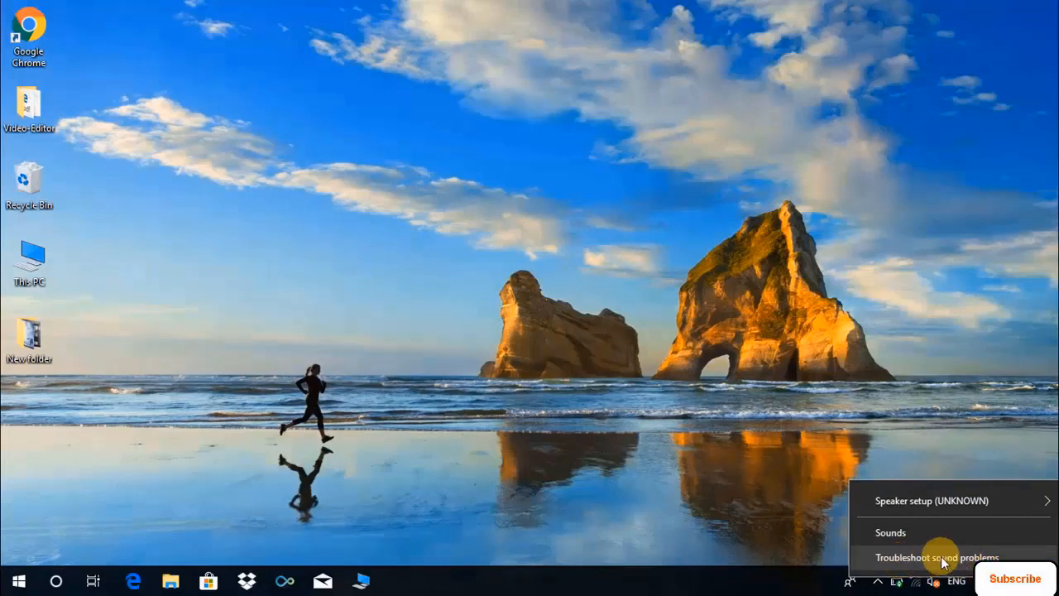
Step: Run Troubleshoot sound problems and close it once the stopped audio service is fixed
click(937, 557)
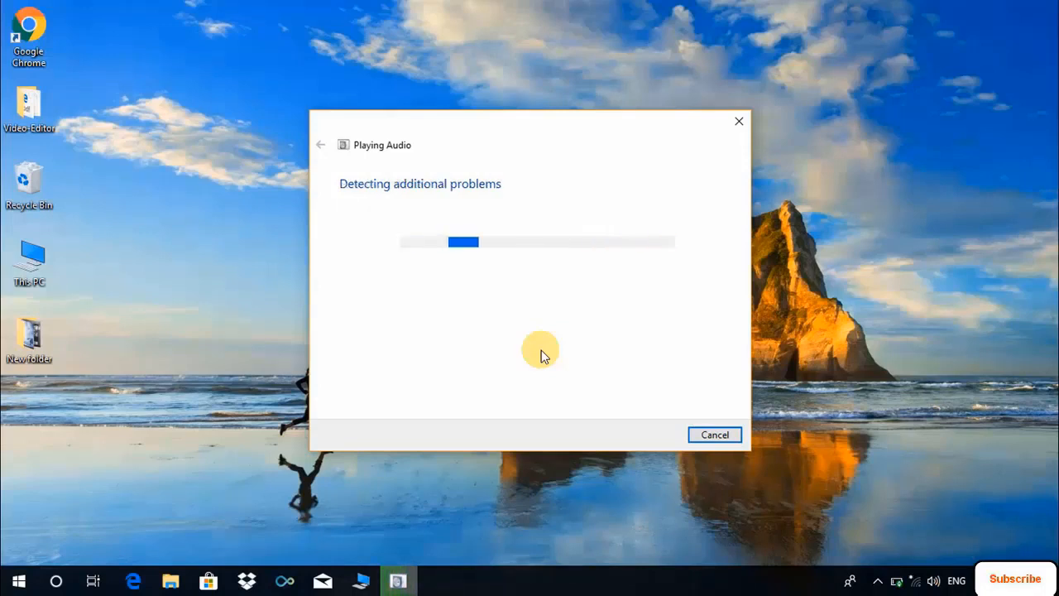
mouse_move(941, 544)
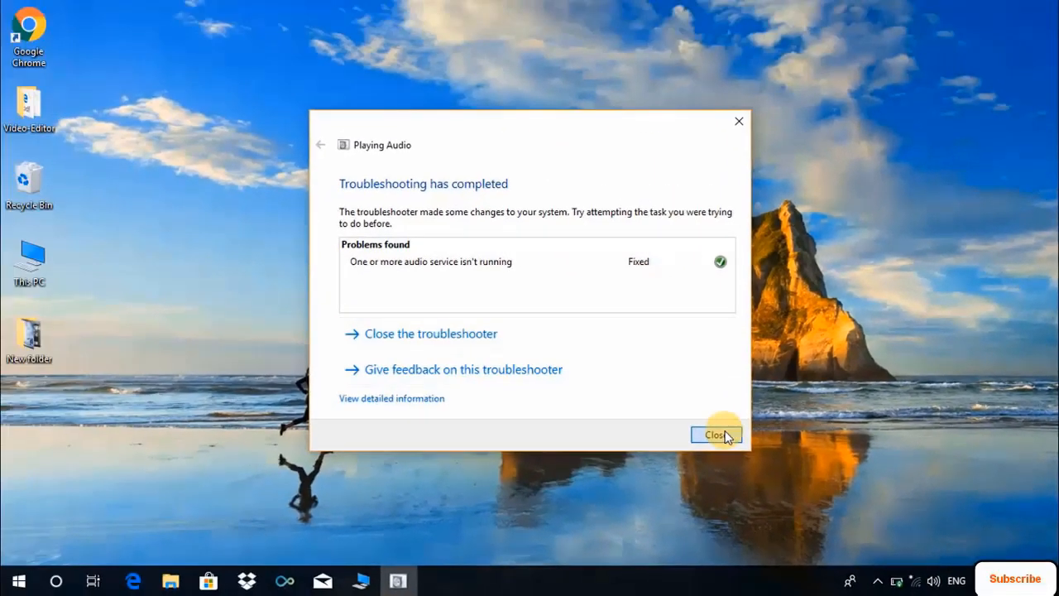
click(715, 434)
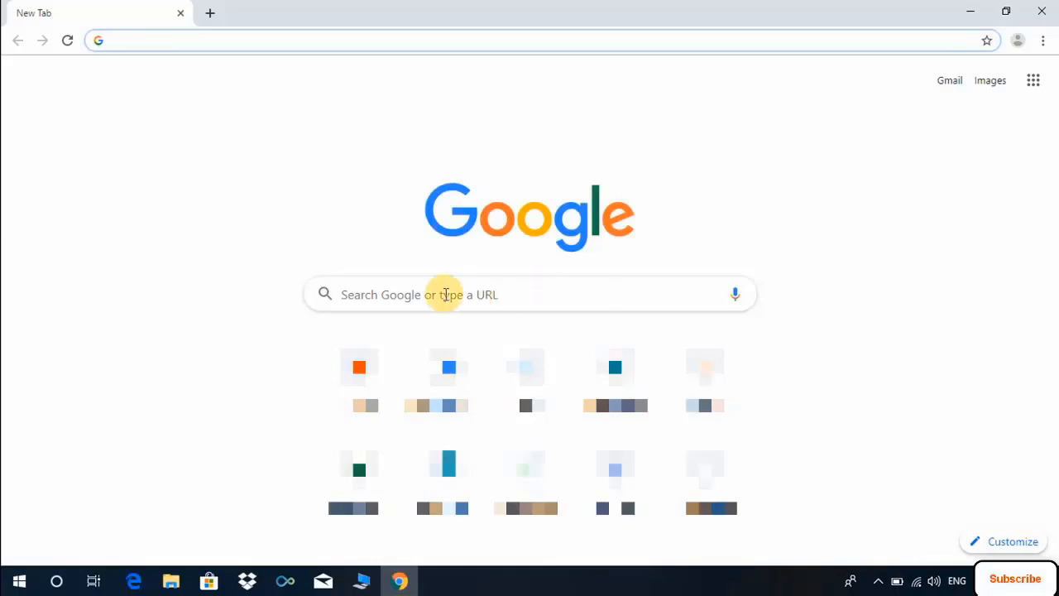
Step: Google 'hp drivers' and open the HP Software and Driver Downloads result
text(hp drivers)
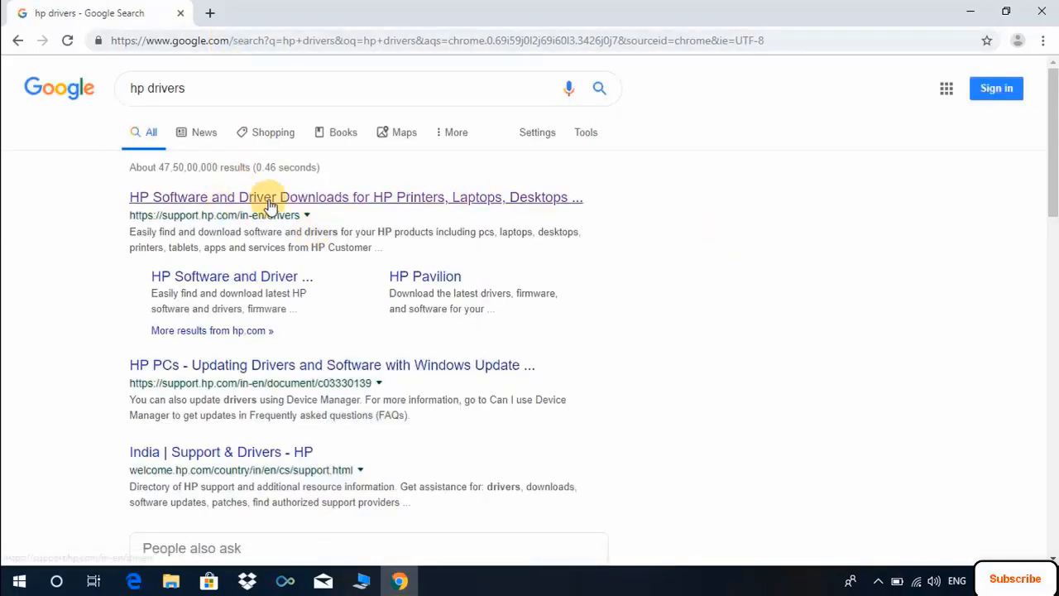
click(380, 197)
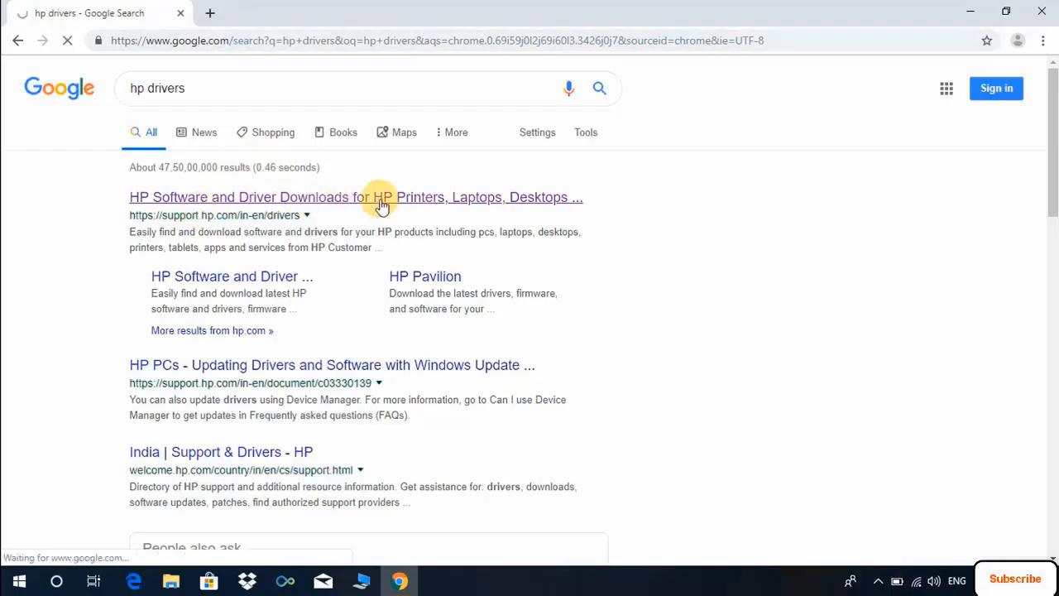
click(380, 197)
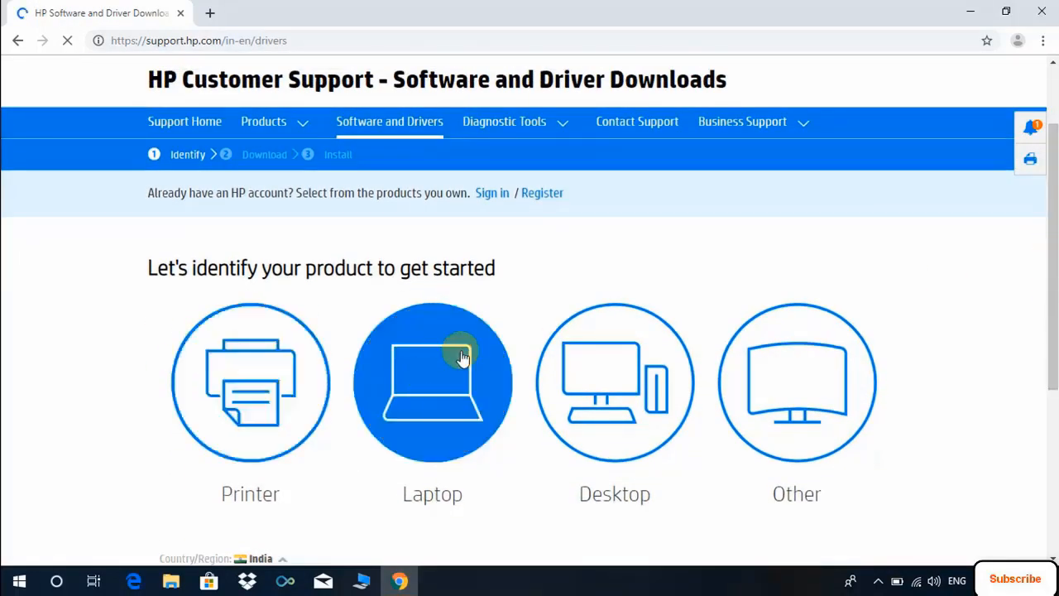
Step: Choose Laptop and submit the serial number to reach the HP Notebook 15-bs547tu page
click(432, 382)
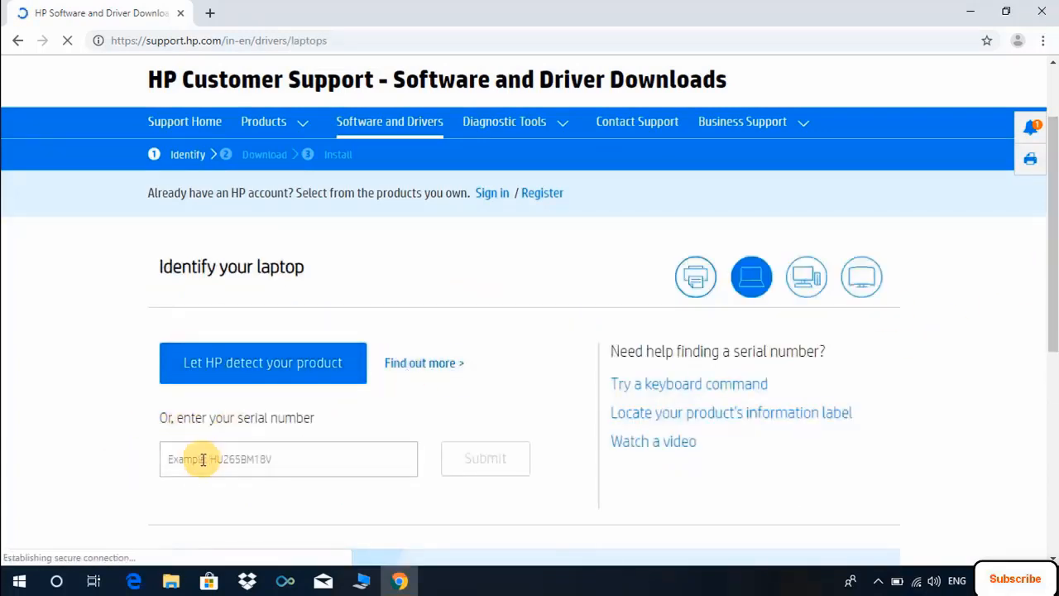
text(CN)
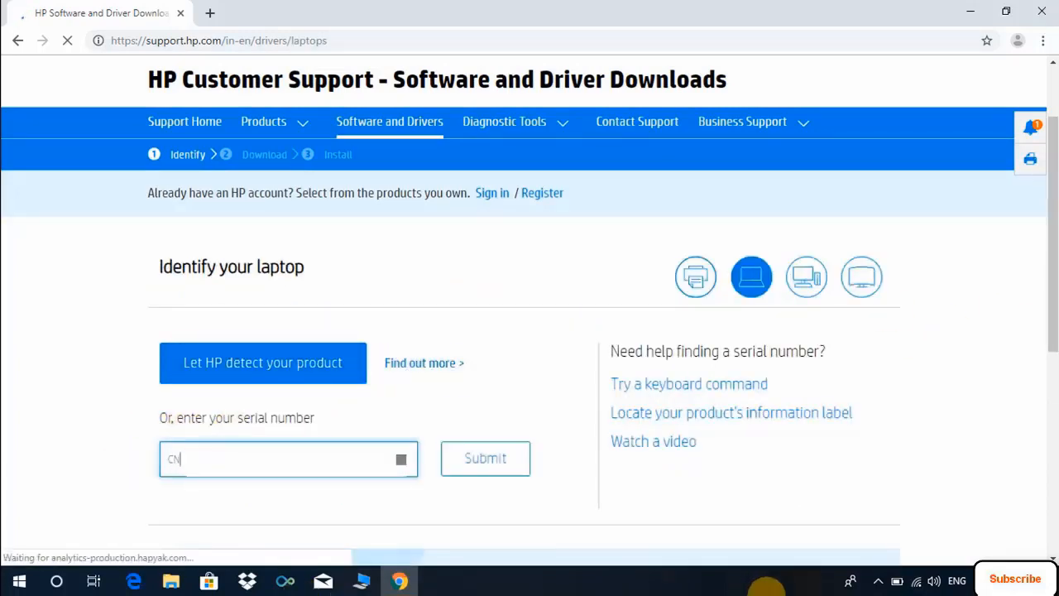
text(D)
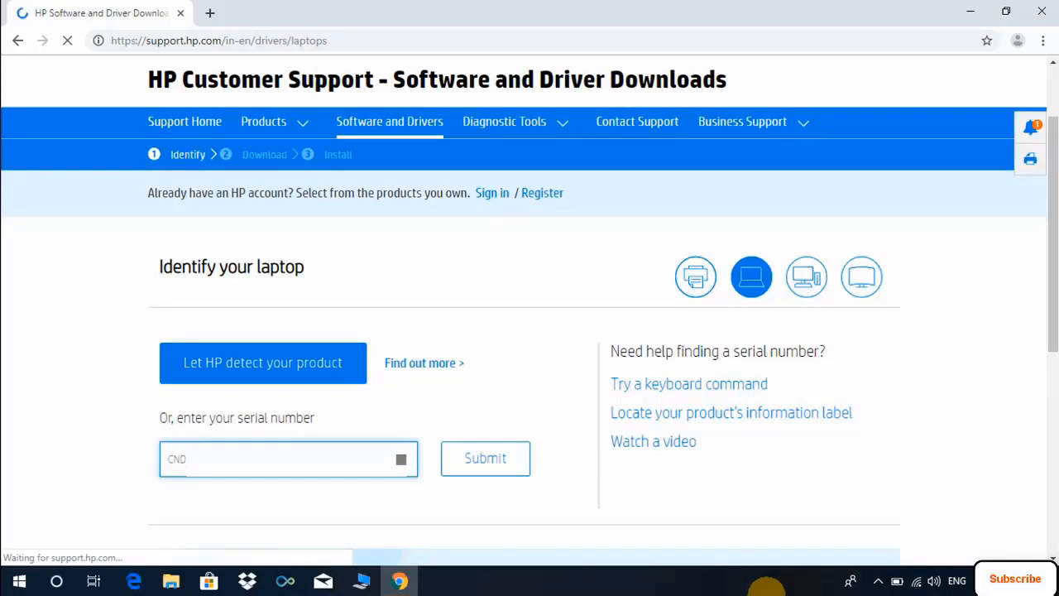
click(485, 458)
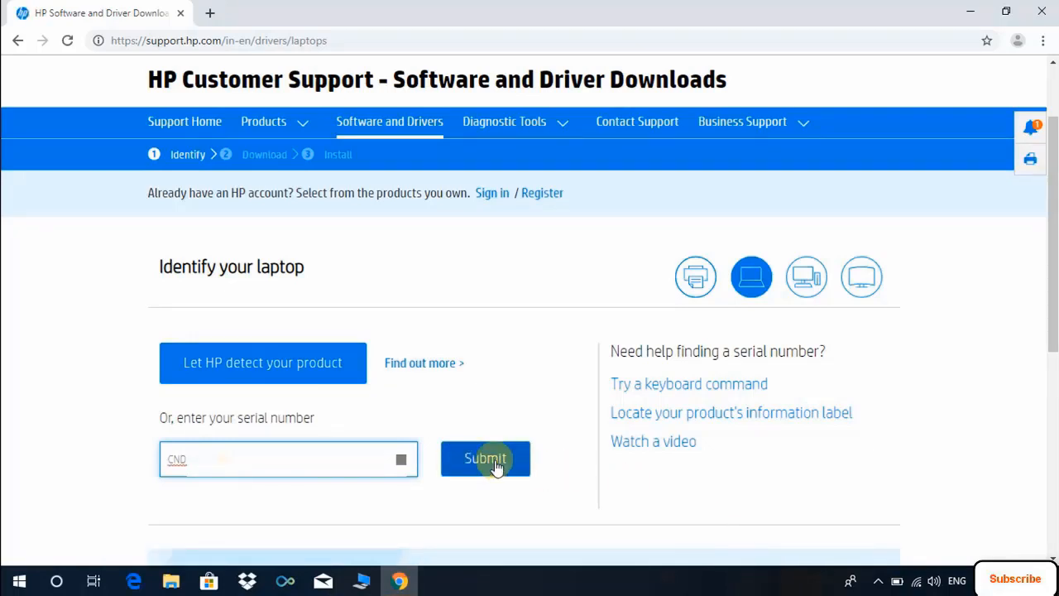
click(485, 458)
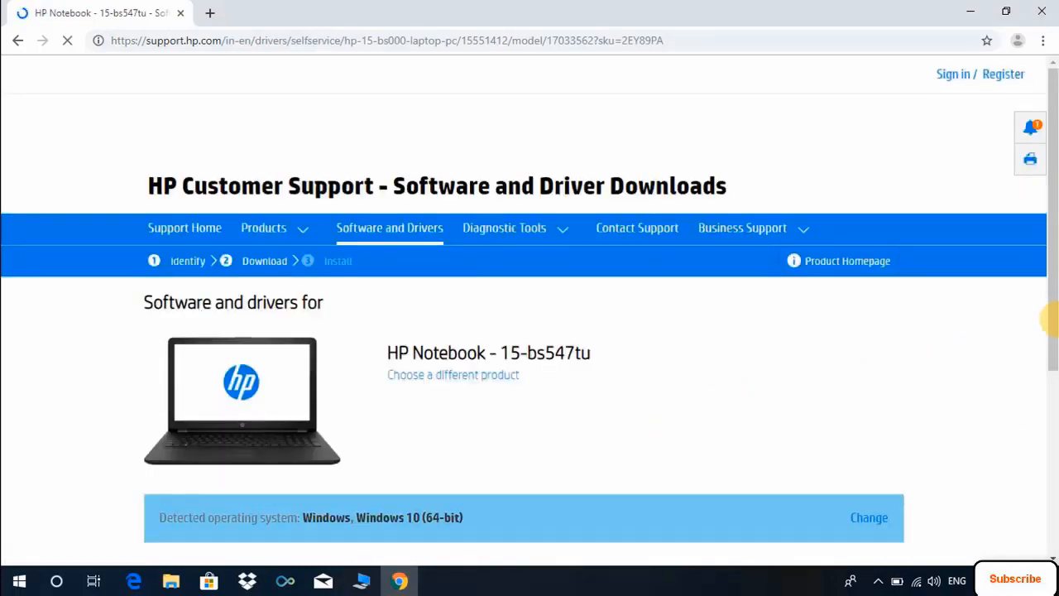
Step: Download the Windows 10 v1809 Realtek HD Audio driver and launch sp93151.exe
scroll(down, 3)
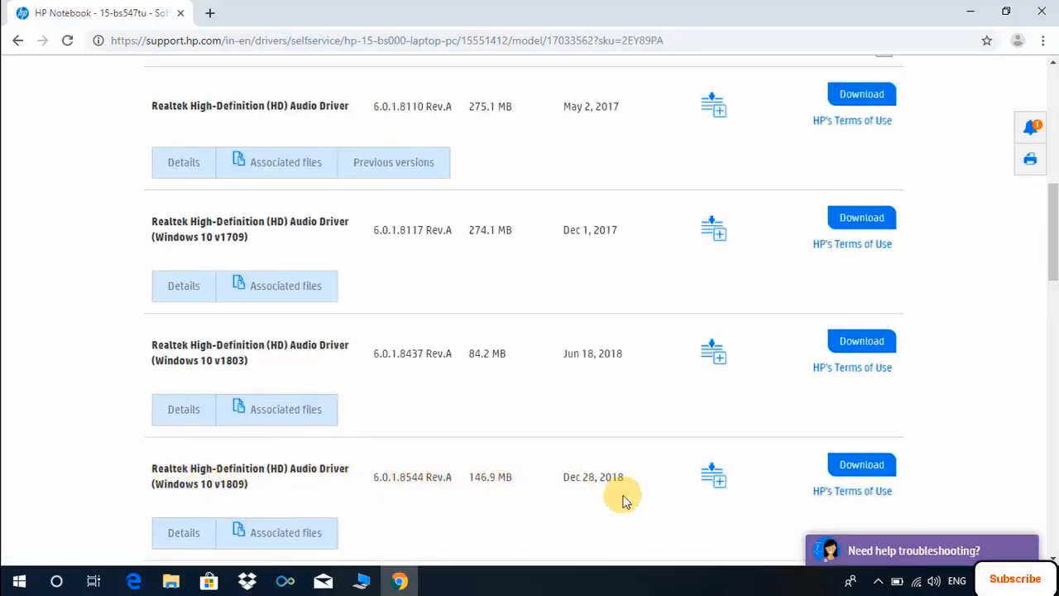
click(861, 464)
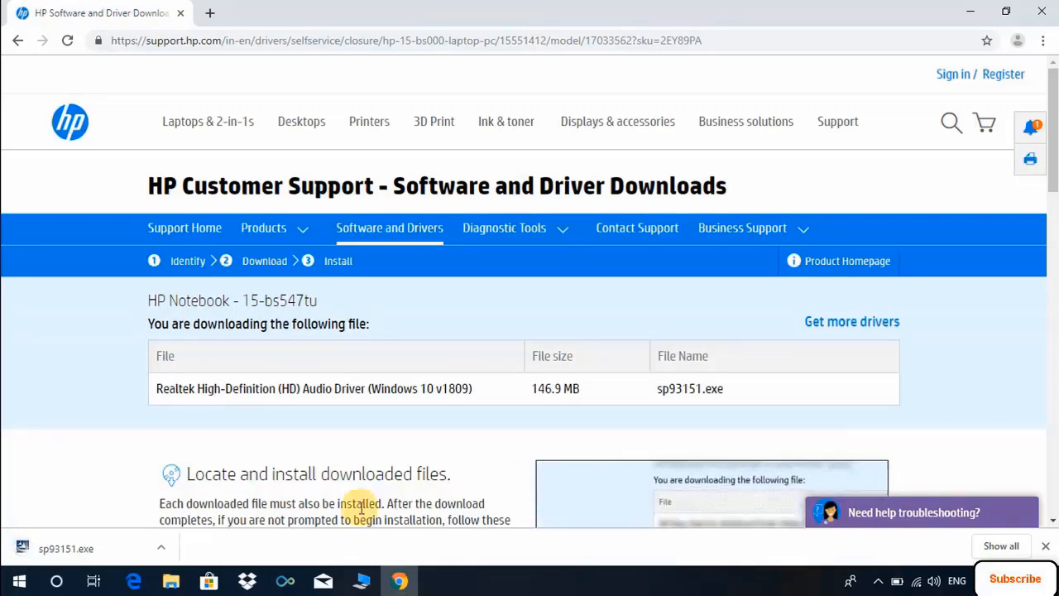
click(66, 545)
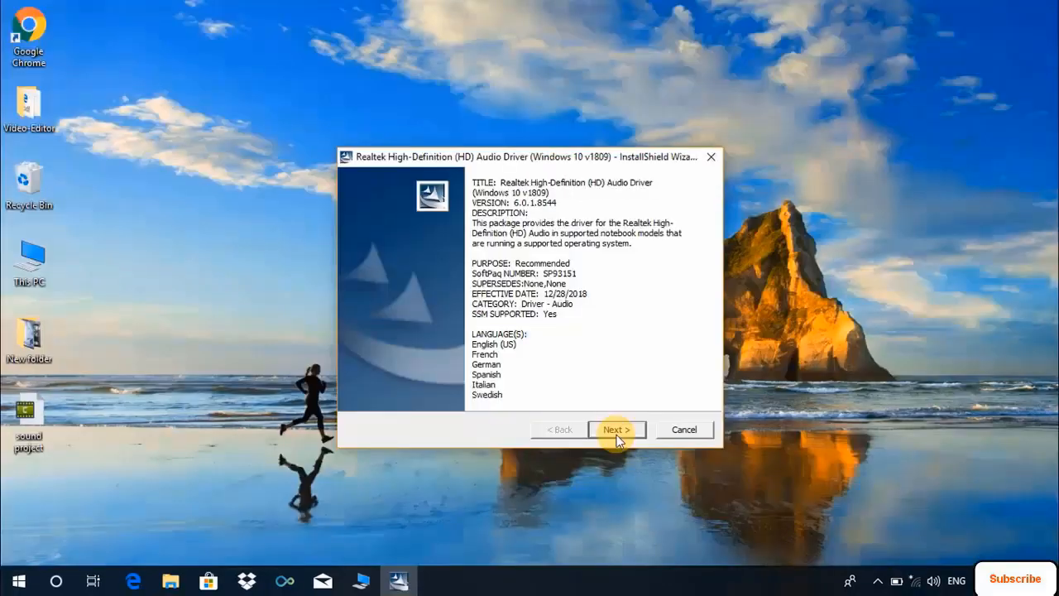
Step: Accept the Realtek driver license and extract files to the default C:\SWSetup\sp93151 folder
click(616, 429)
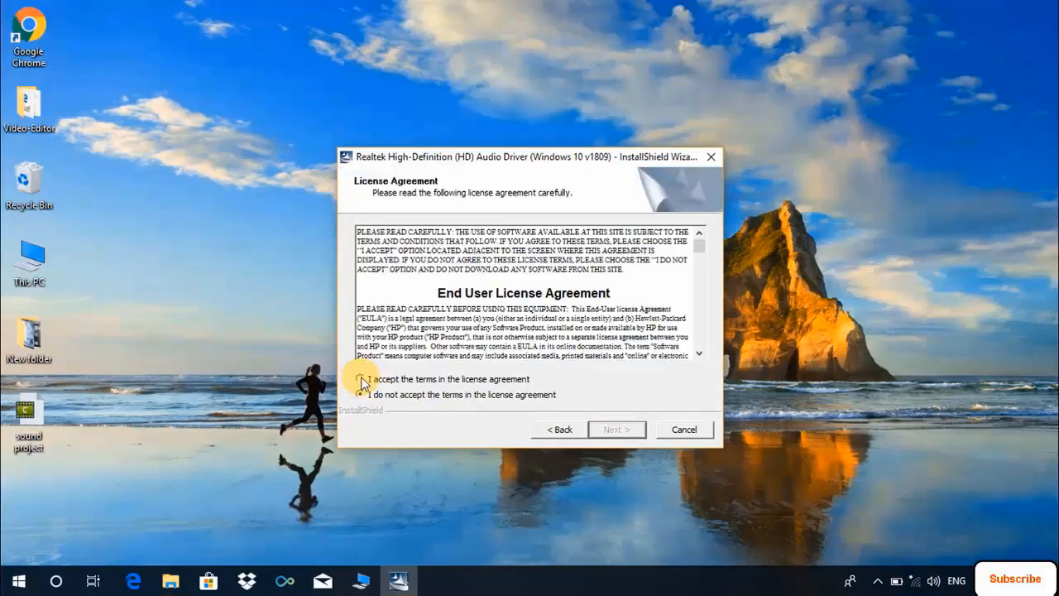
click(359, 379)
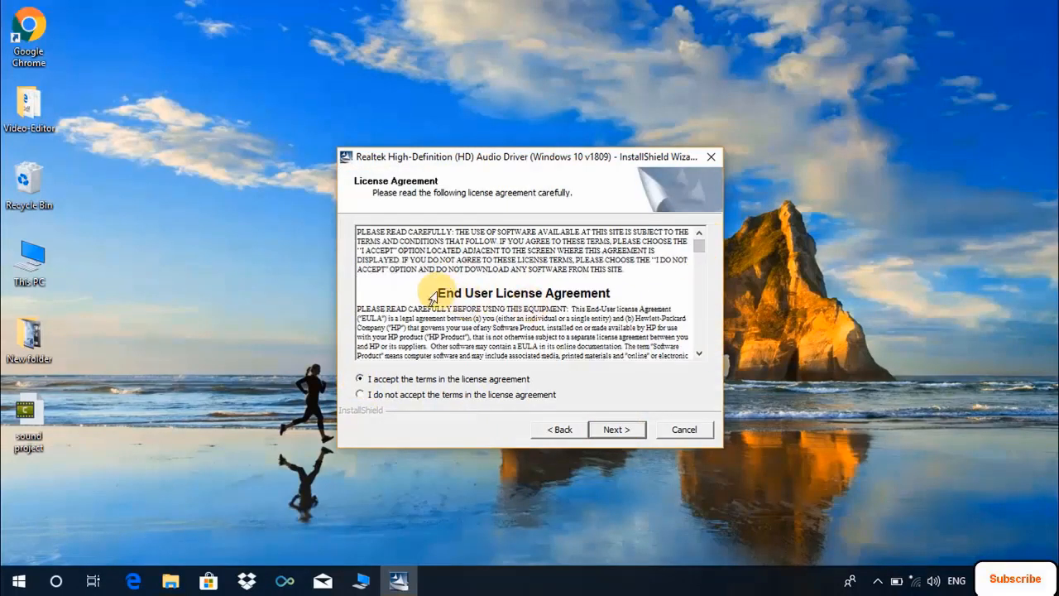
click(617, 429)
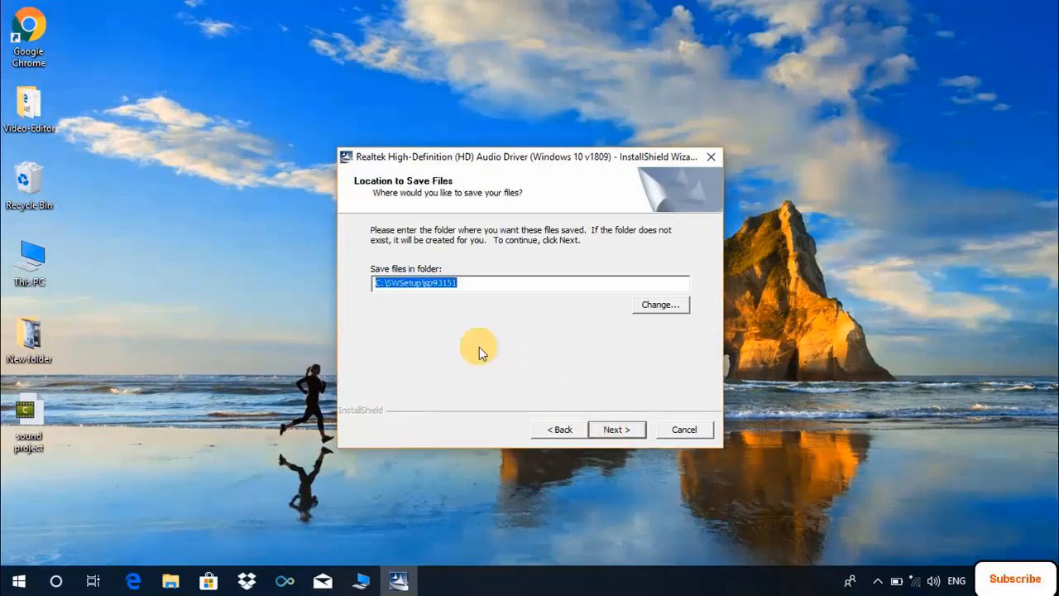
click(616, 429)
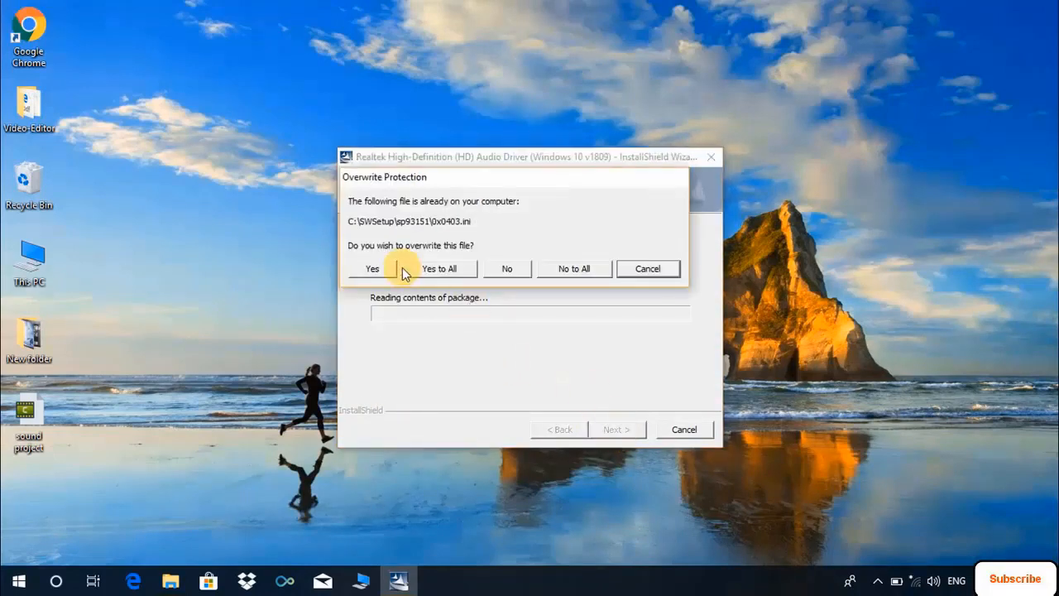